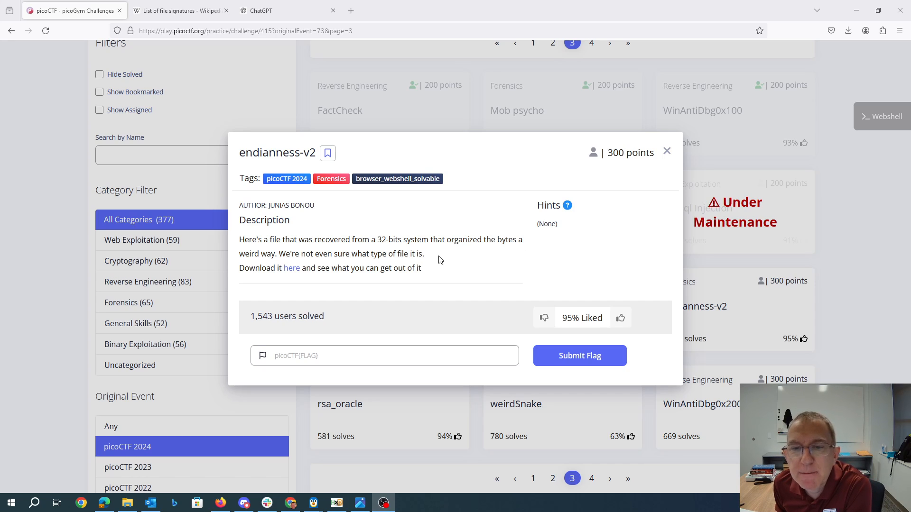
mouse_move(415, 420)
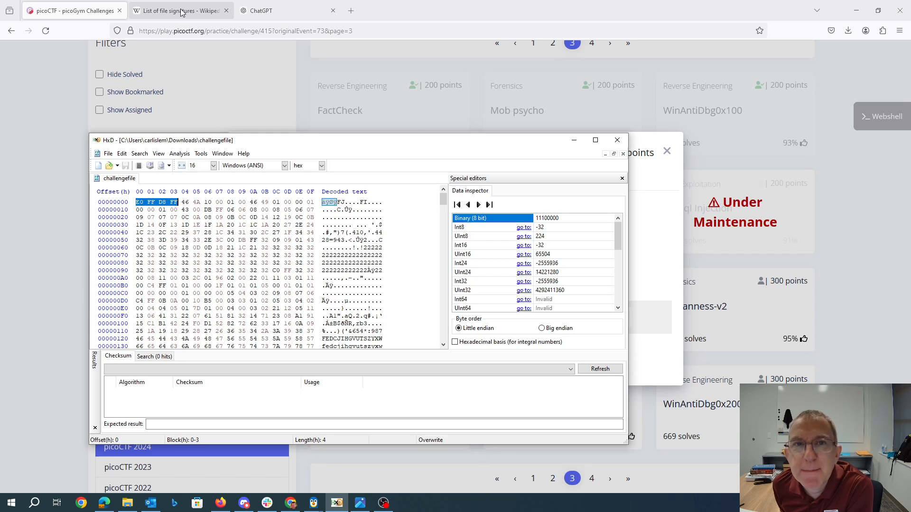
- Compare challengefile's first-row bytes in HxD against the Wikipedia JPEG signature FF D8 FF E0
click(180, 10)
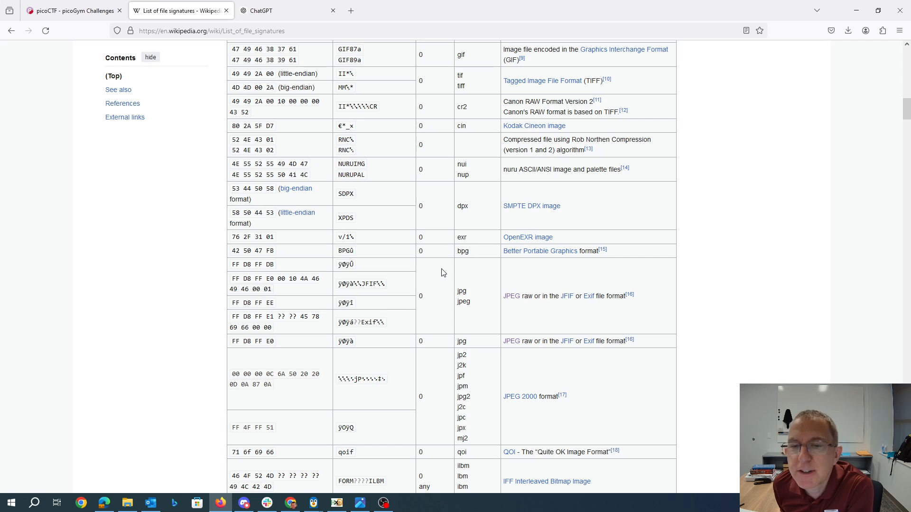
click(336, 503)
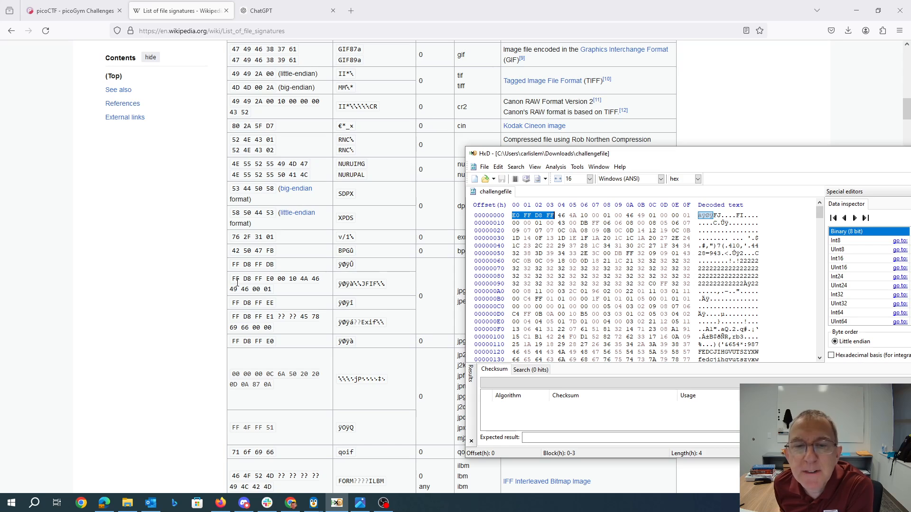
mouse_move(554, 214)
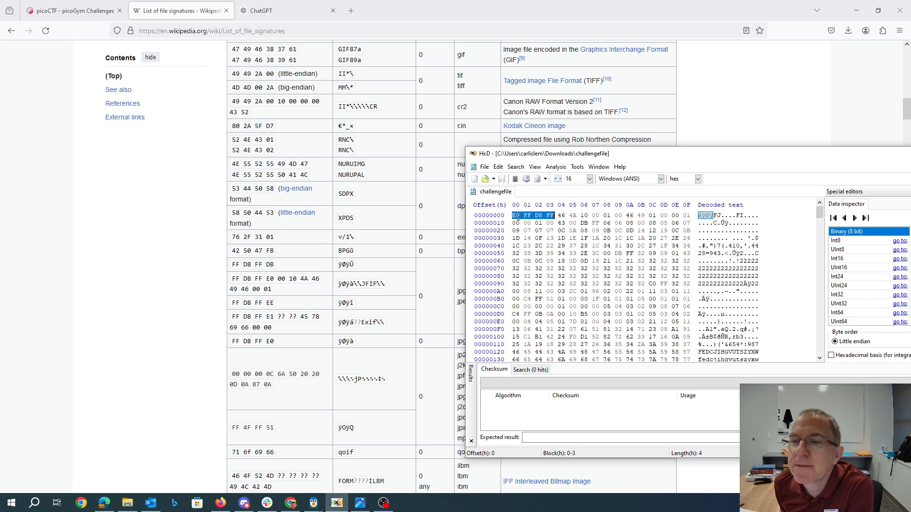
mouse_move(301, 279)
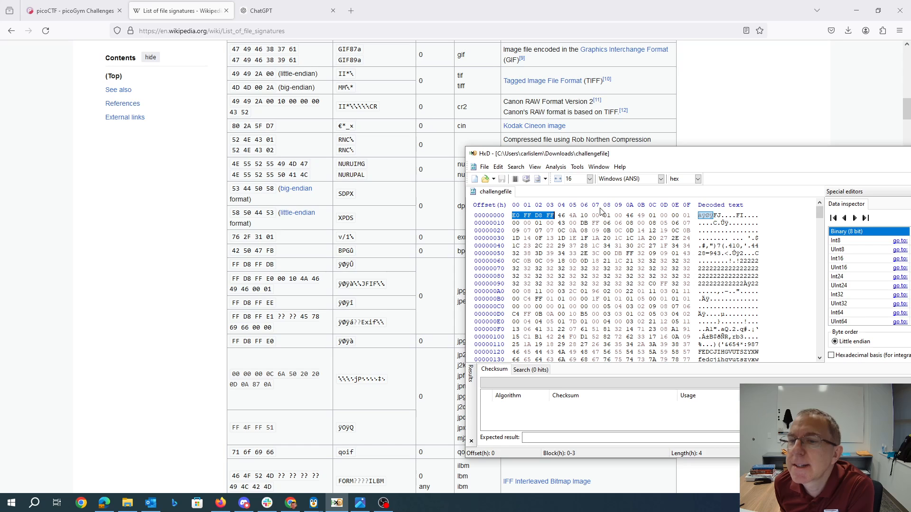
click(561, 215)
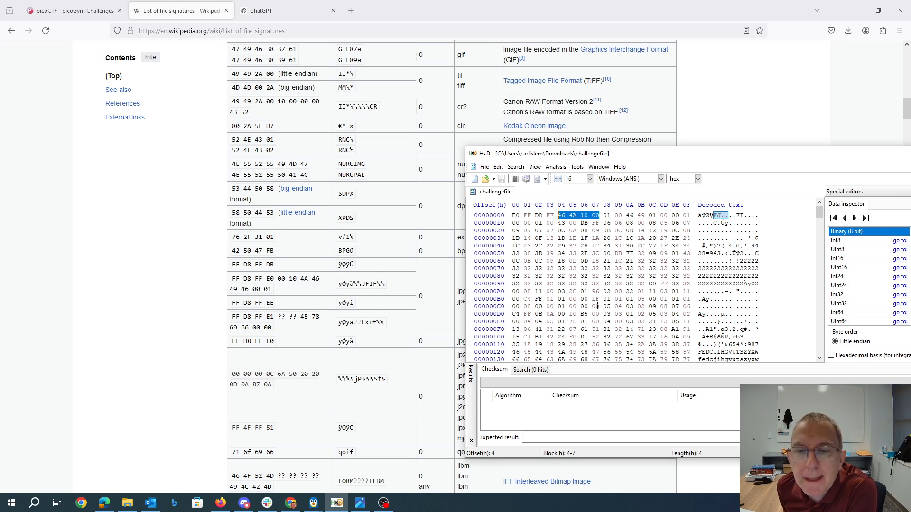
- Review the ChatGPT-generated convert_little_to_big_endian Python script for the binary file
click(285, 11)
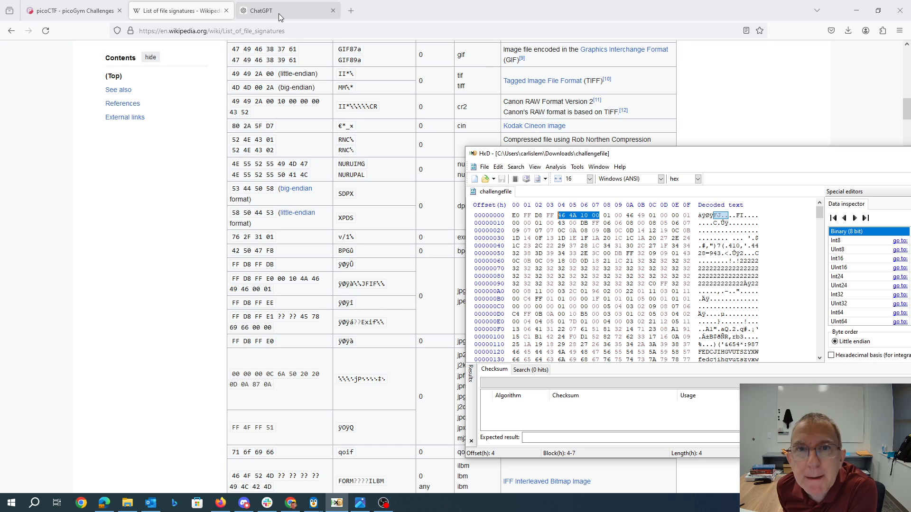
click(285, 10)
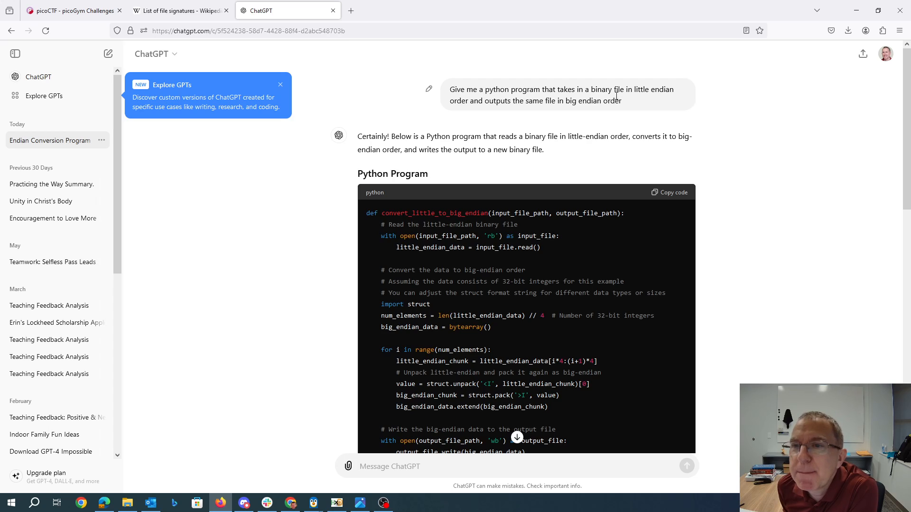
mouse_move(662, 100)
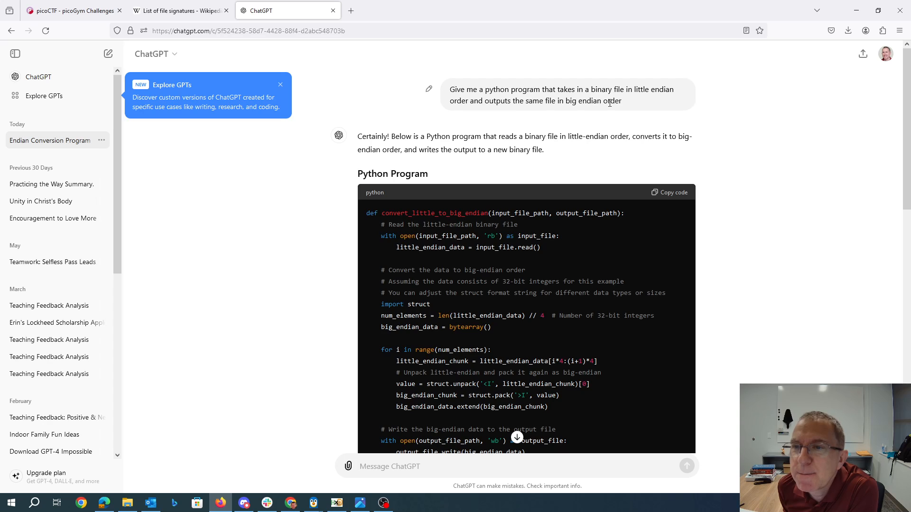
scroll(down, 3)
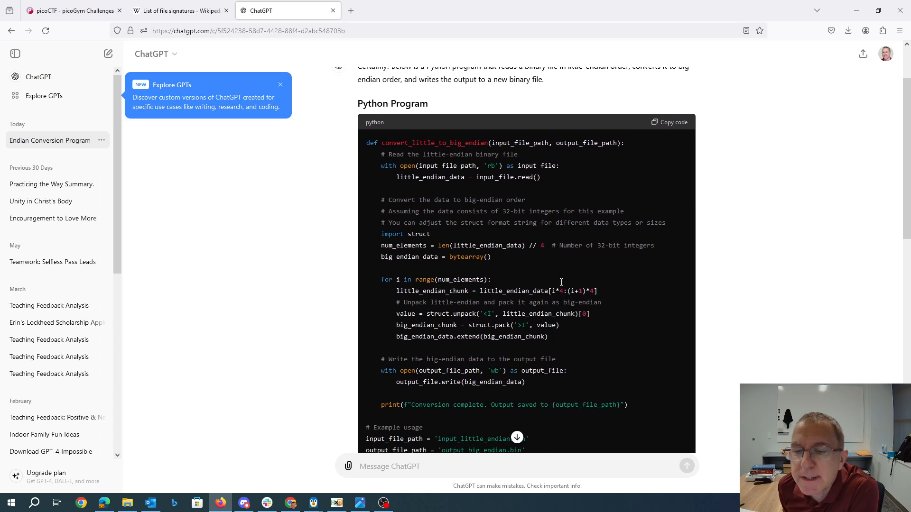
scroll(down, 3)
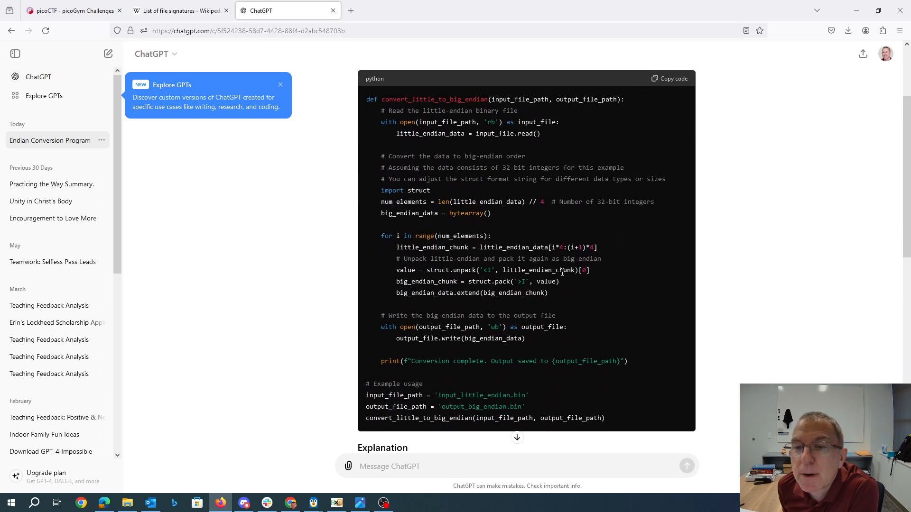
scroll(down, 3)
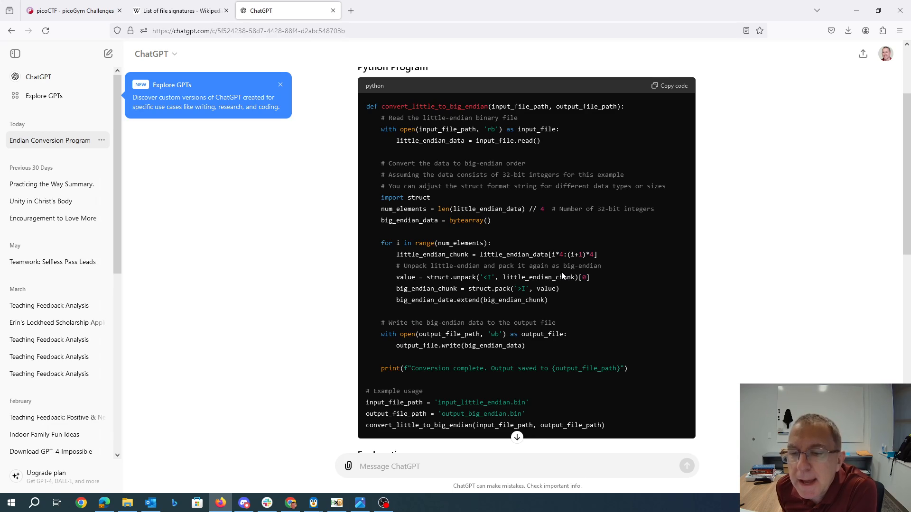
mouse_move(399, 109)
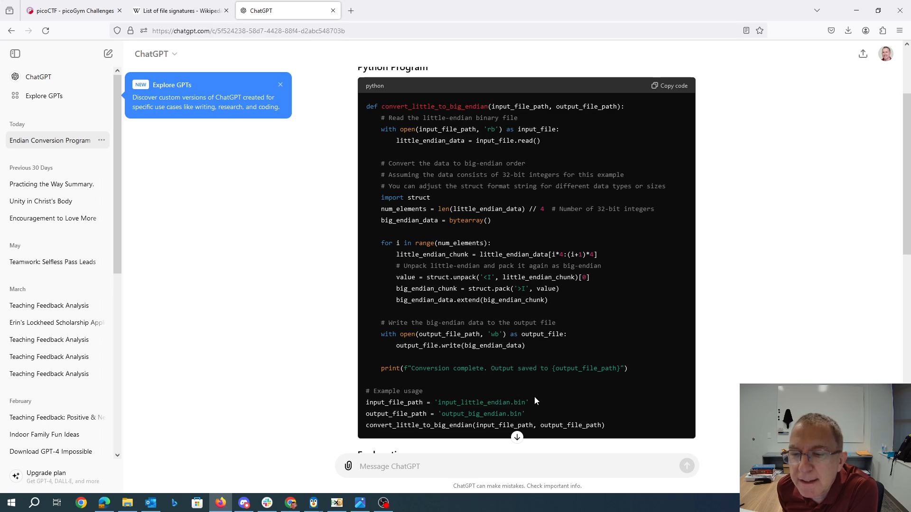
scroll(down, 3)
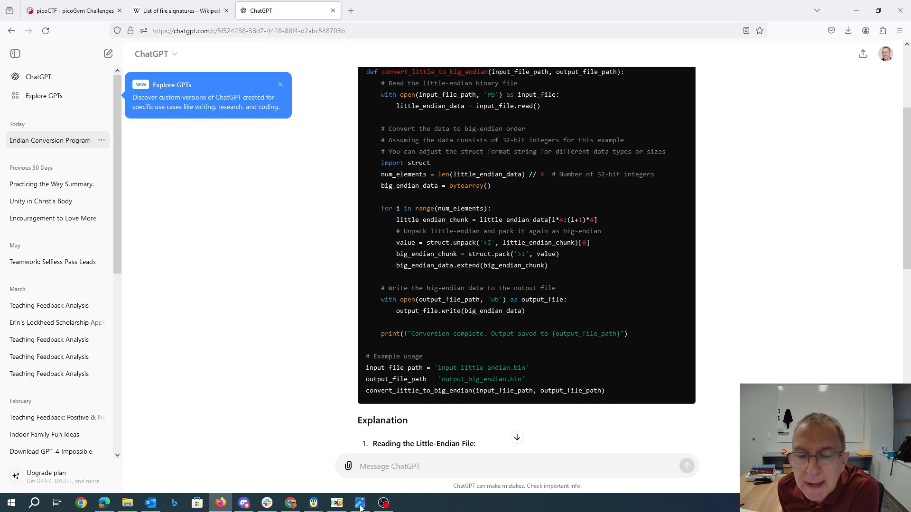
- View output_big_endian in Photos, revealing the picoCTF flag text
click(359, 503)
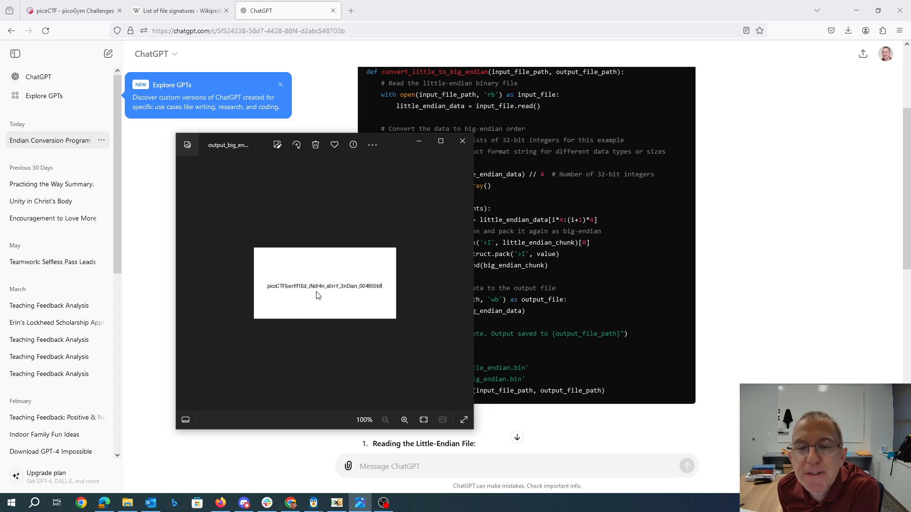
mouse_move(395, 297)
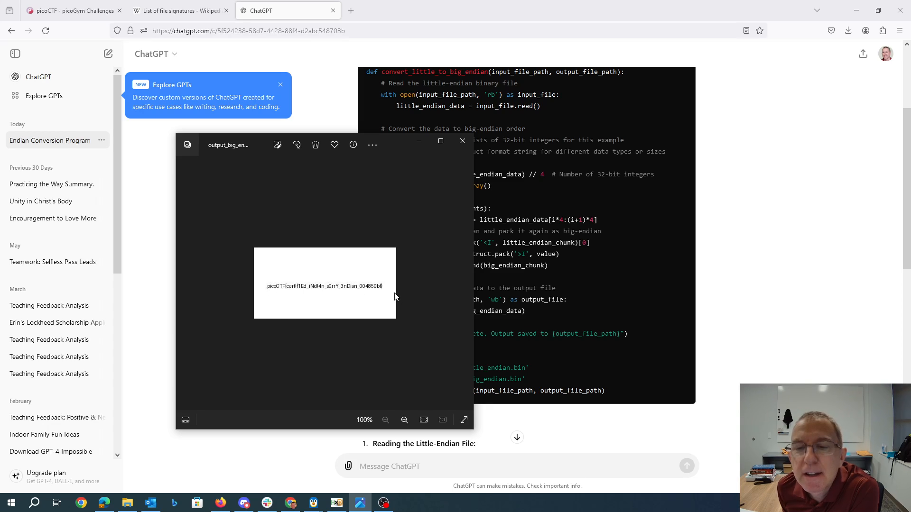